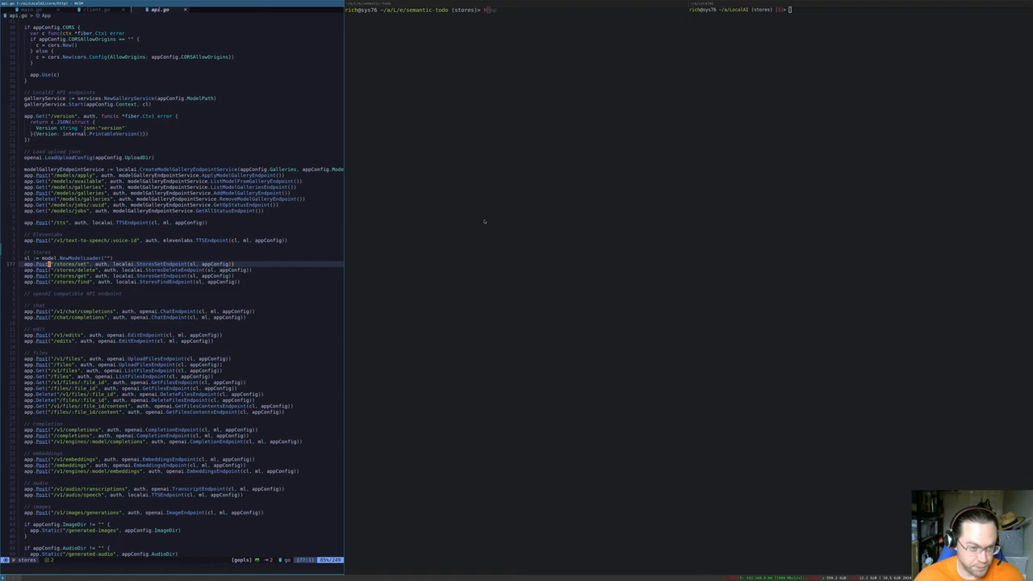
# Scroll through the Go API routes file to review the route definitions.
pyautogui.scroll(-3)
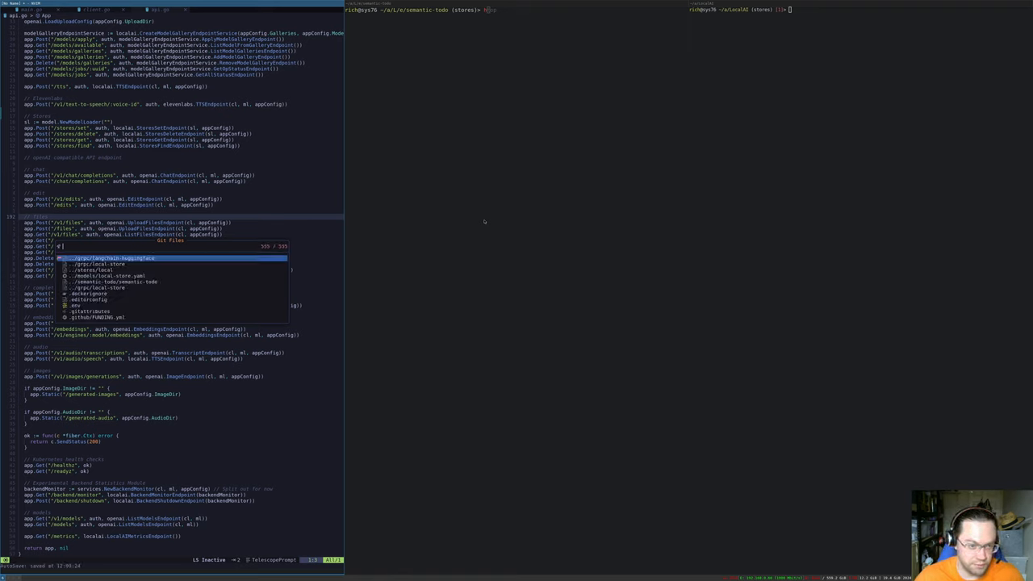
# Find and open main.go, then read down through its search and main functions.
pyautogui.write('main.go')
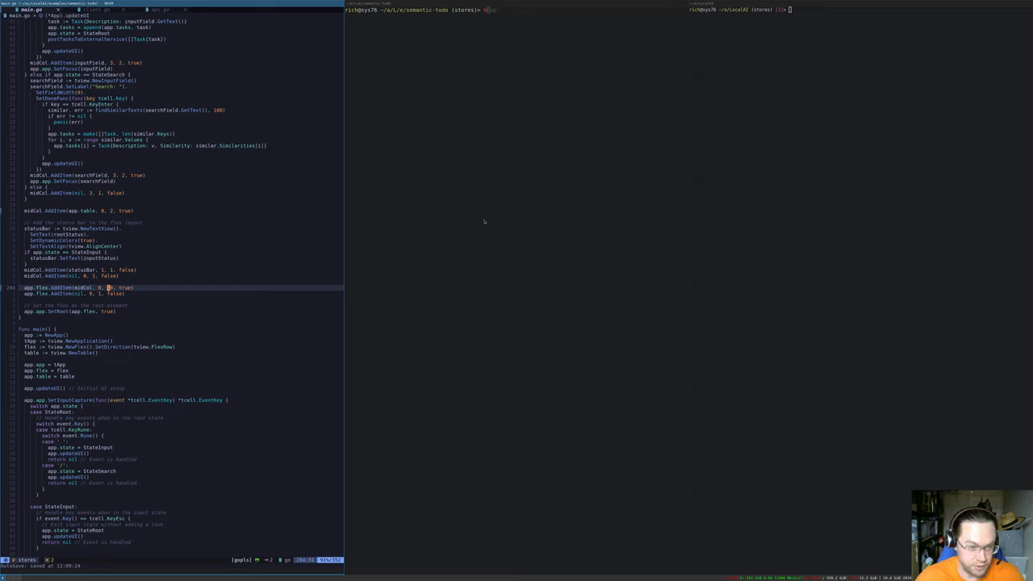
pyautogui.scroll(-3)
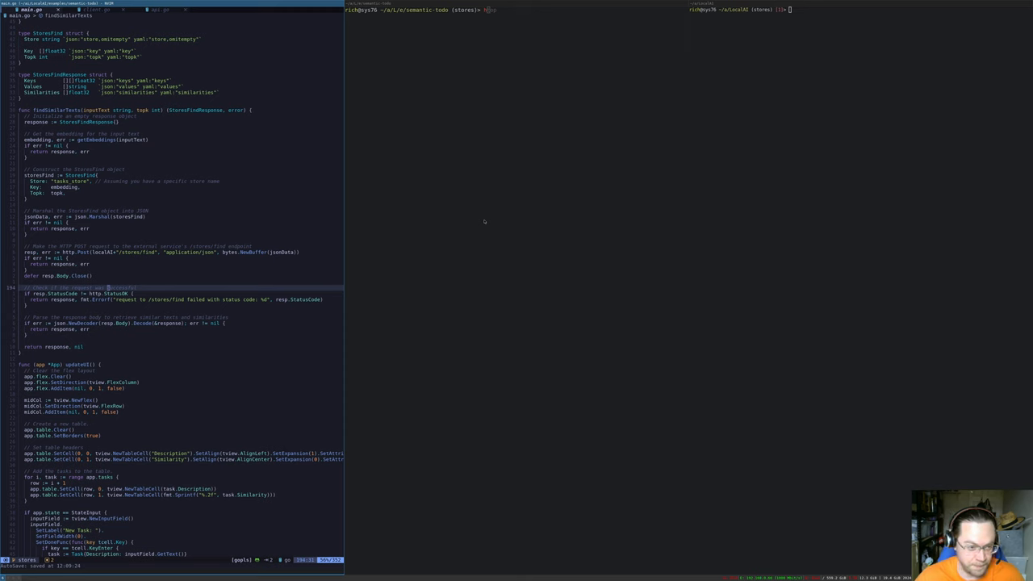
pyautogui.scroll(-3)
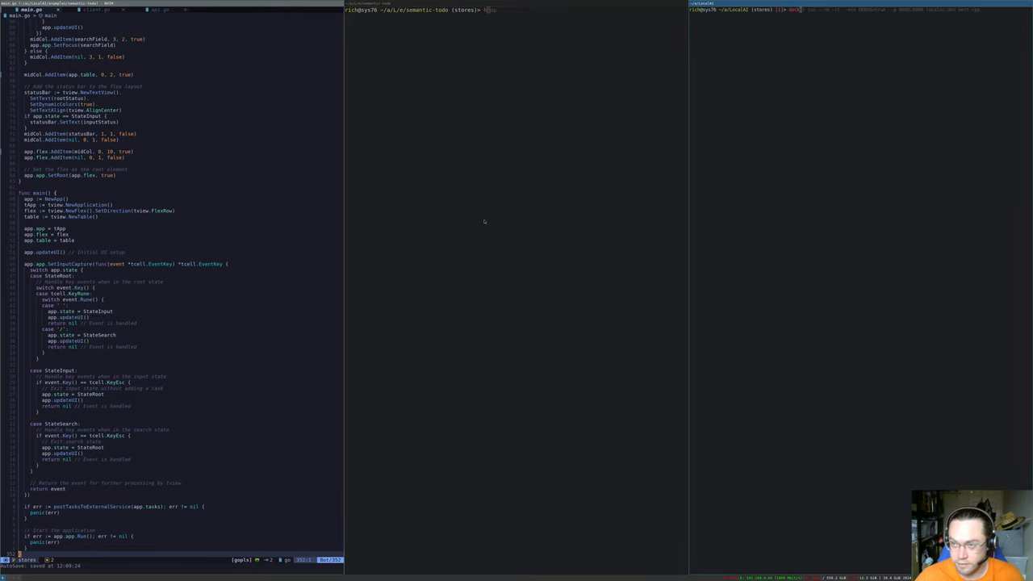
# Start the localai:dev bert-cpp Docker server with DEBUG=true on port 8080, then launch the to-do client.
pyautogui.write('docker run --rm -it --env DEBUG=true -p 8080:8080 localai:dev bert-cpp')
pyautogui.click(516, 10)
pyautogui.write('go')
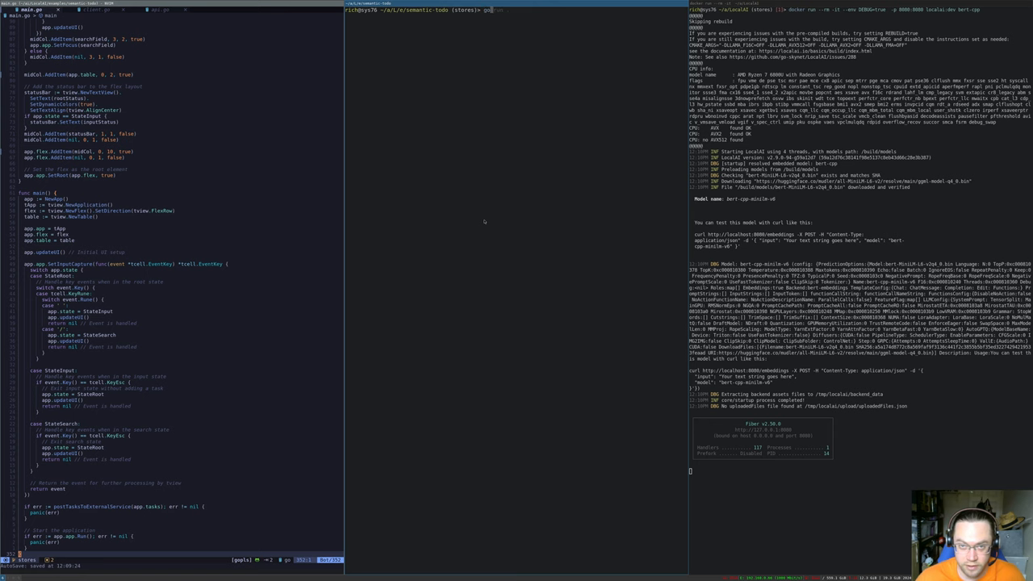
pyautogui.write('run')
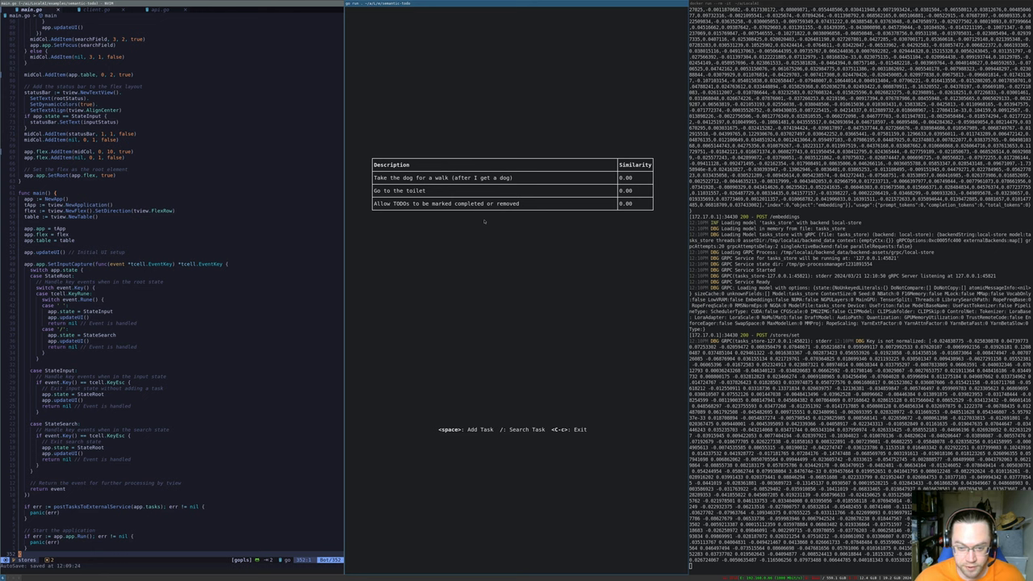
# Begin a new task entry so the list gains a fourth task, "Learn Golang".
pyautogui.press('space')
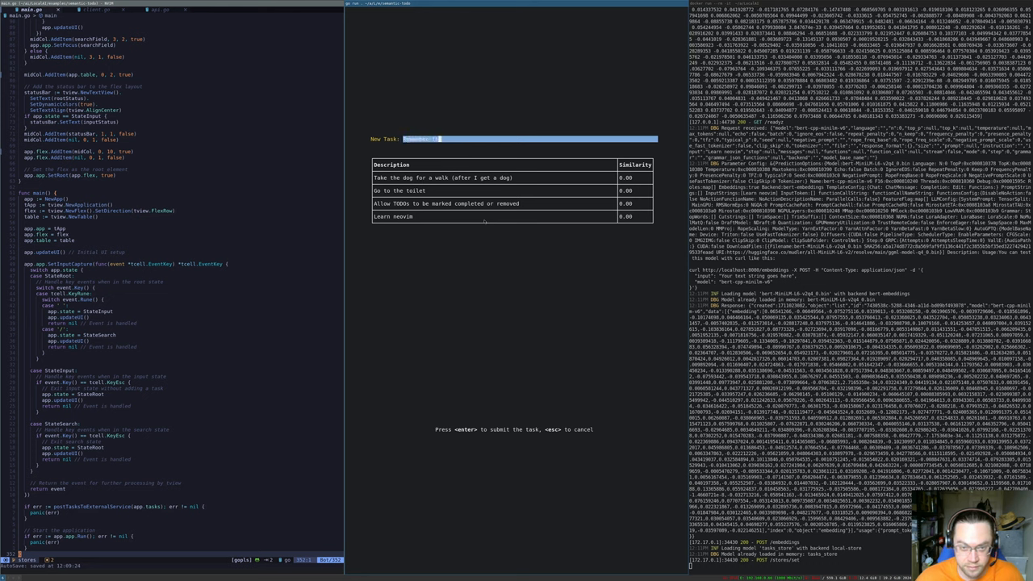
# Leave the new-task prompt so the four tasks re-rank by similarity, "Learn Golang" first.
pyautogui.press('Escape')
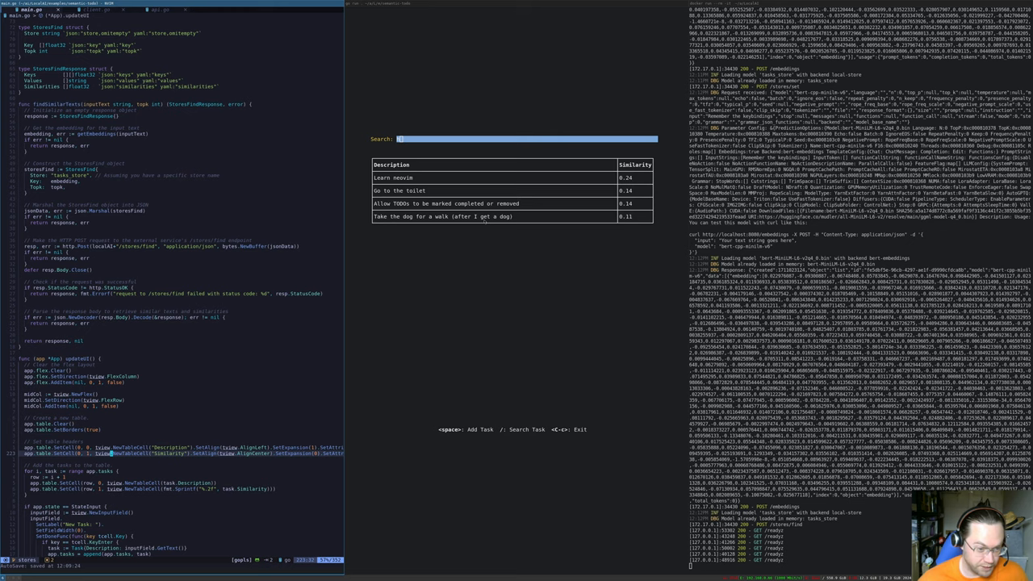
pyautogui.scroll(-3)
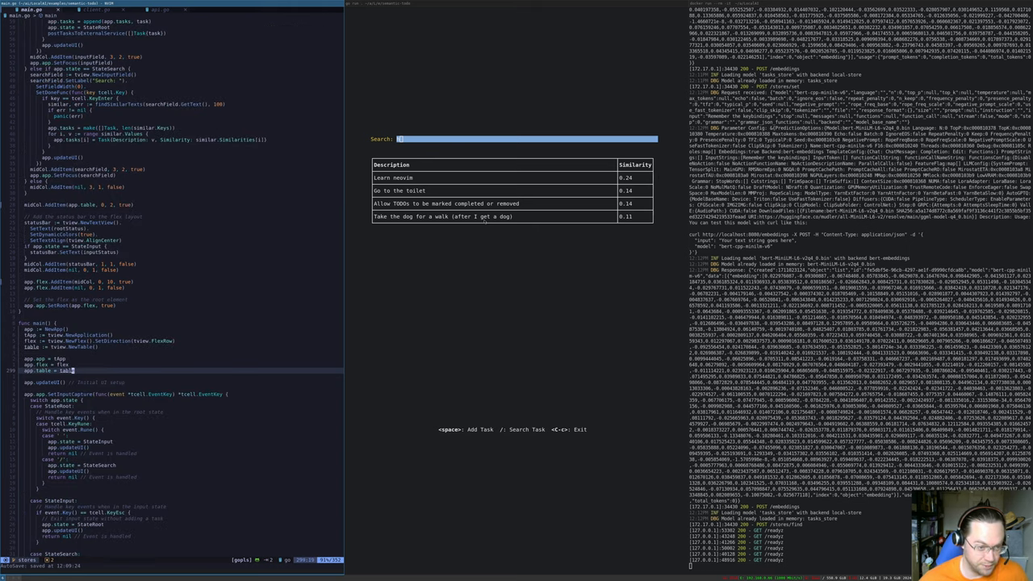
pyautogui.scroll(-3)
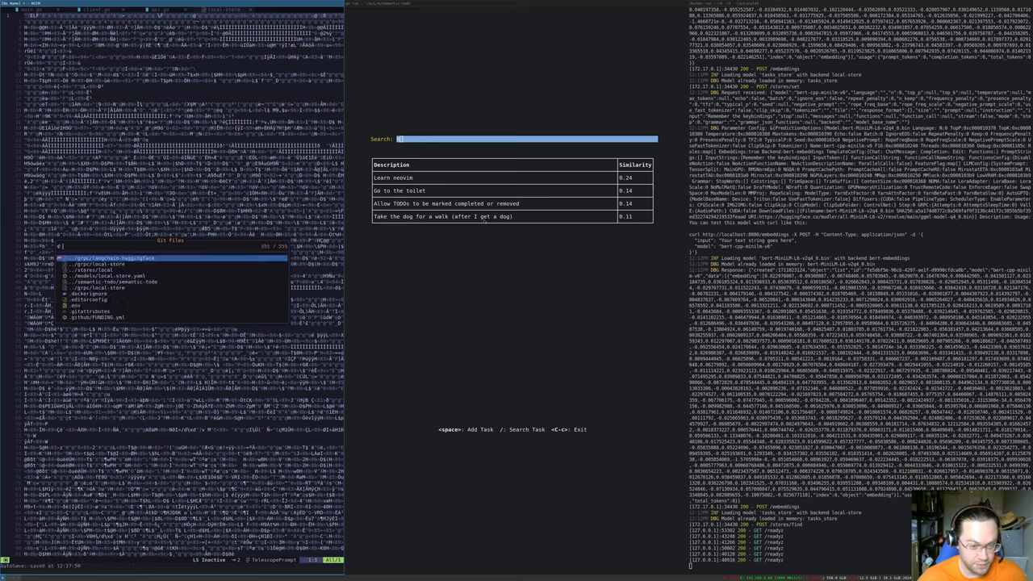
# Filter the file finder to project files matching "store".
pyautogui.write('store')
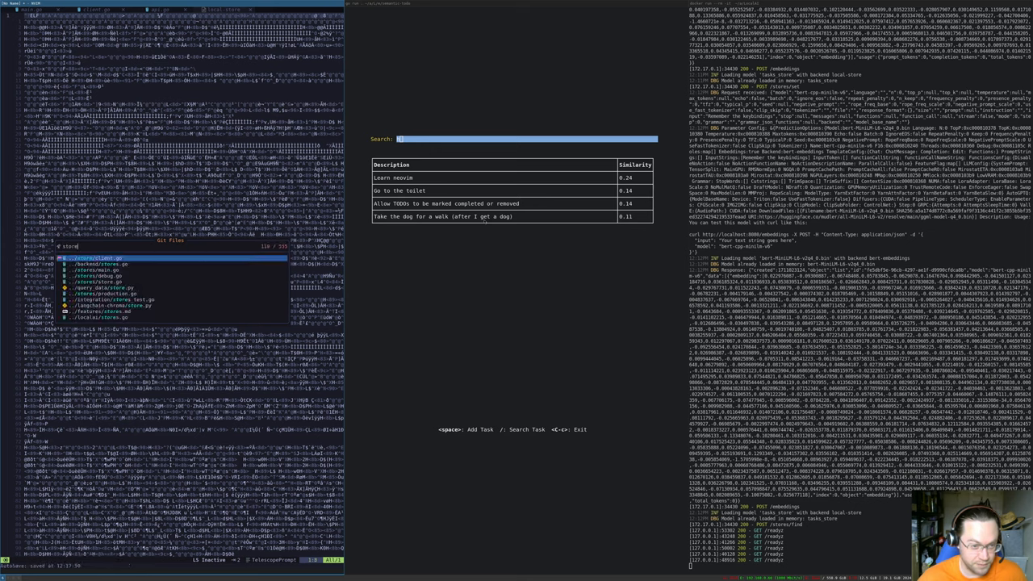